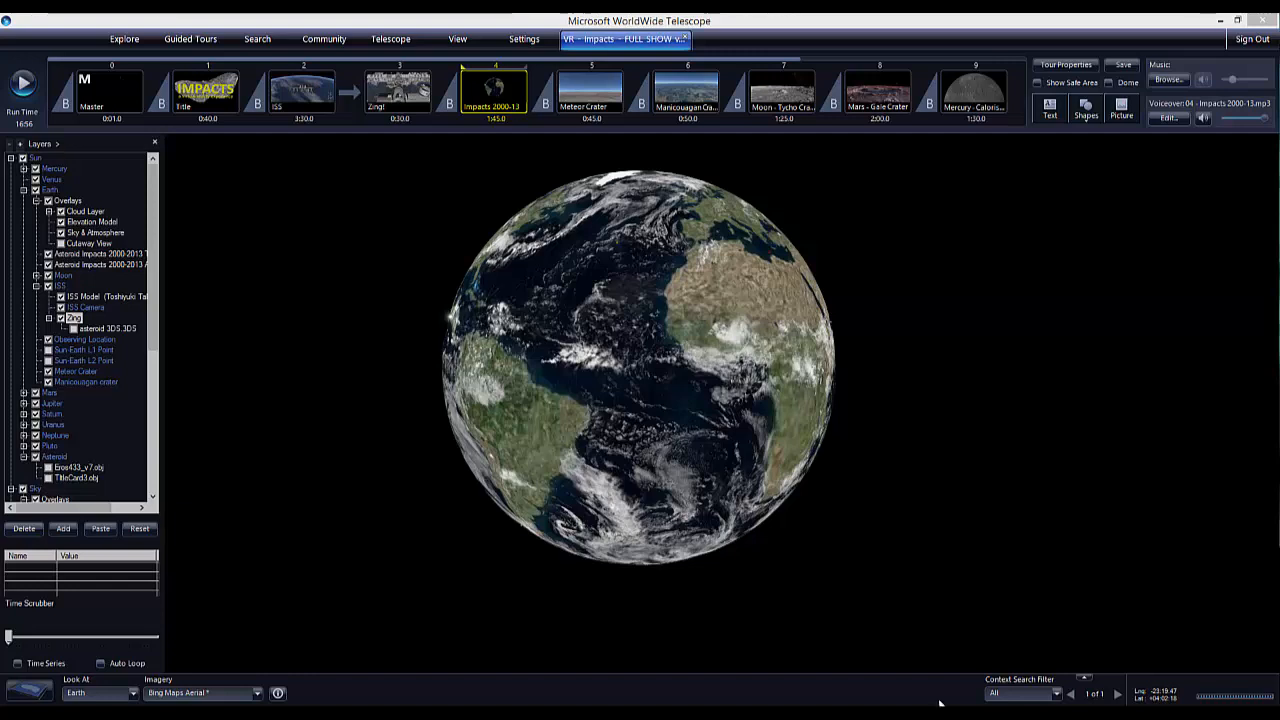
pyautogui.moveTo(532, 126)
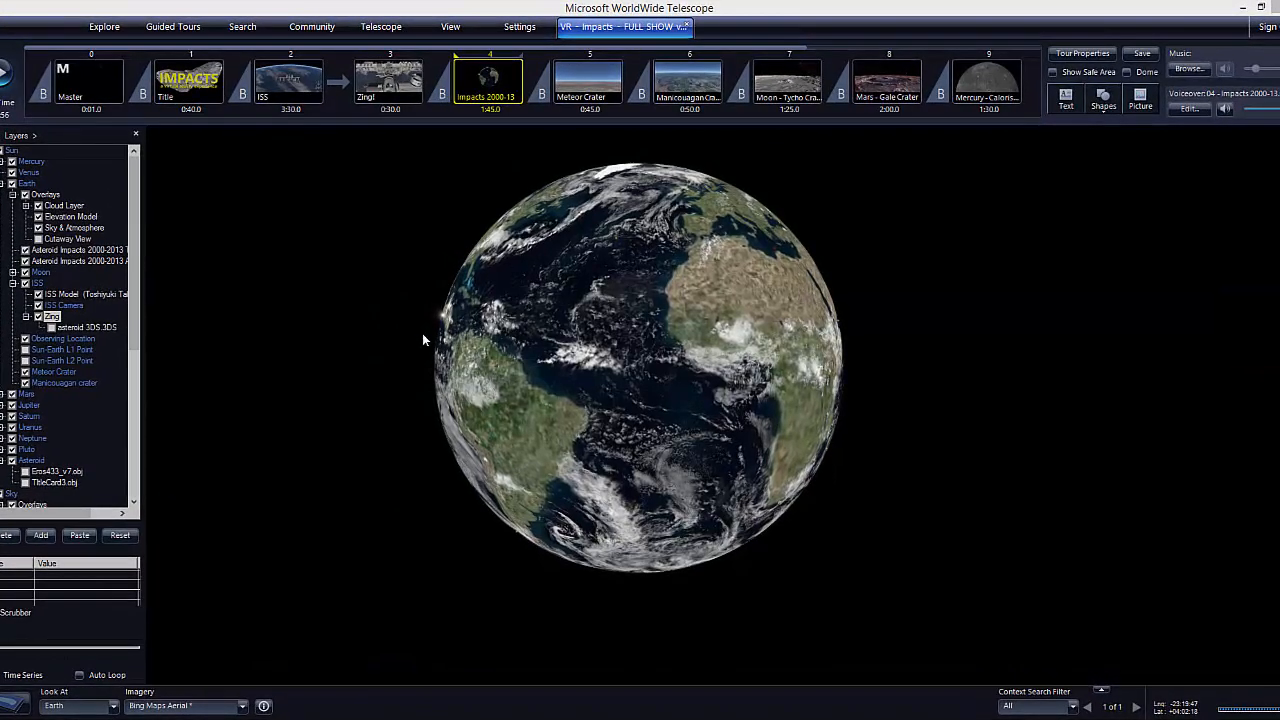
# Open 'Earth Impacts - 2000-2013 - Time Sequence - v3.0.xlsx' with staggered start and end dates
pyautogui.moveTo(424, 340); pyautogui.dragTo(864, 388)
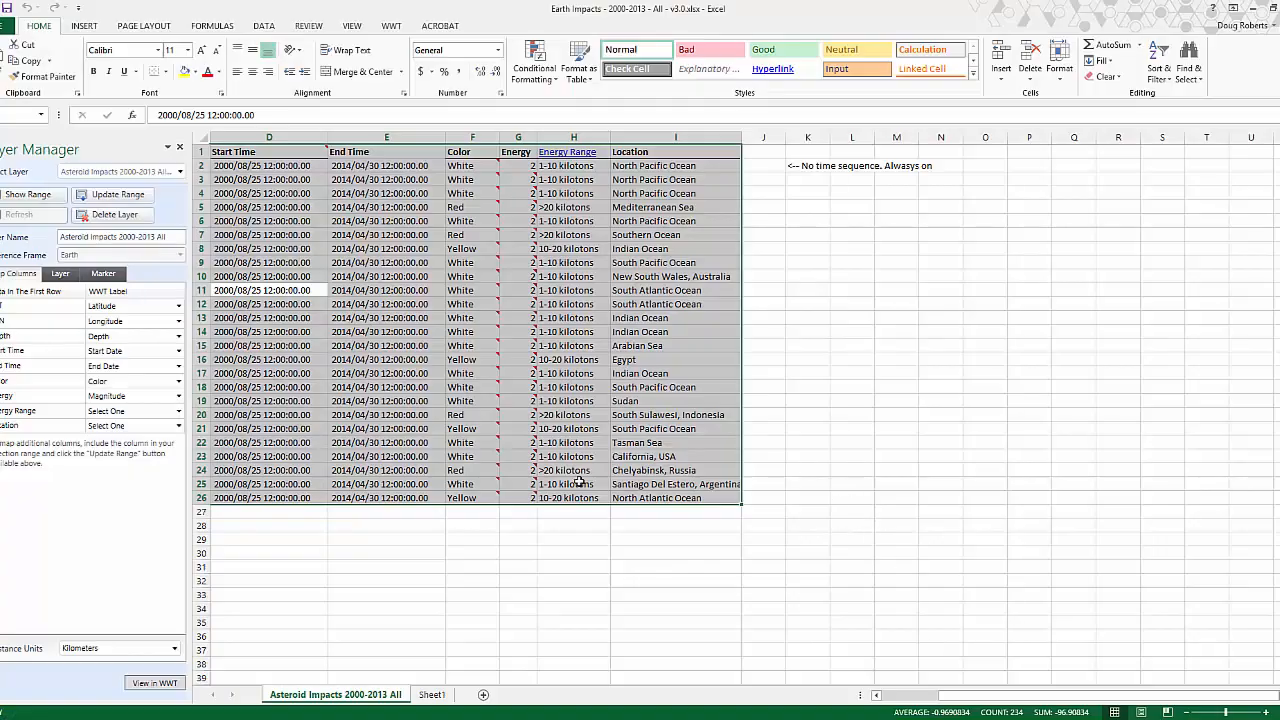
pyautogui.moveTo(504, 428)
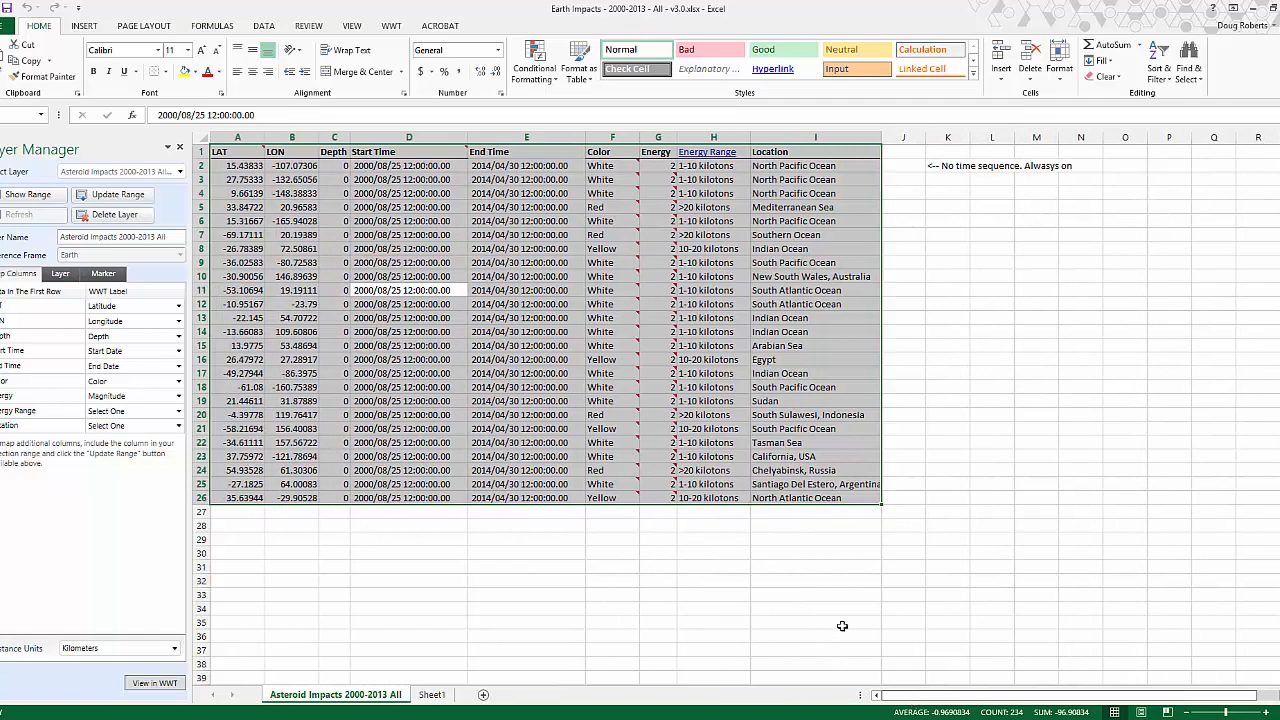
pyautogui.moveTo(334, 152)
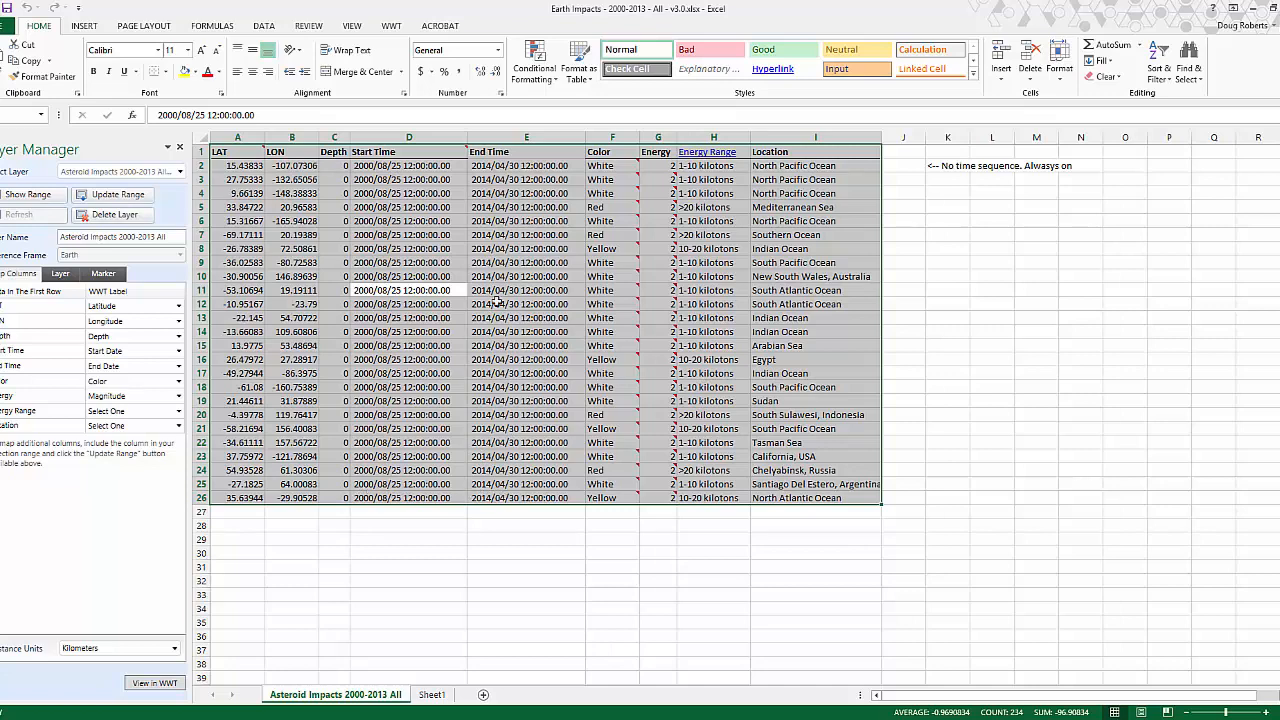
pyautogui.moveTo(178, 712)
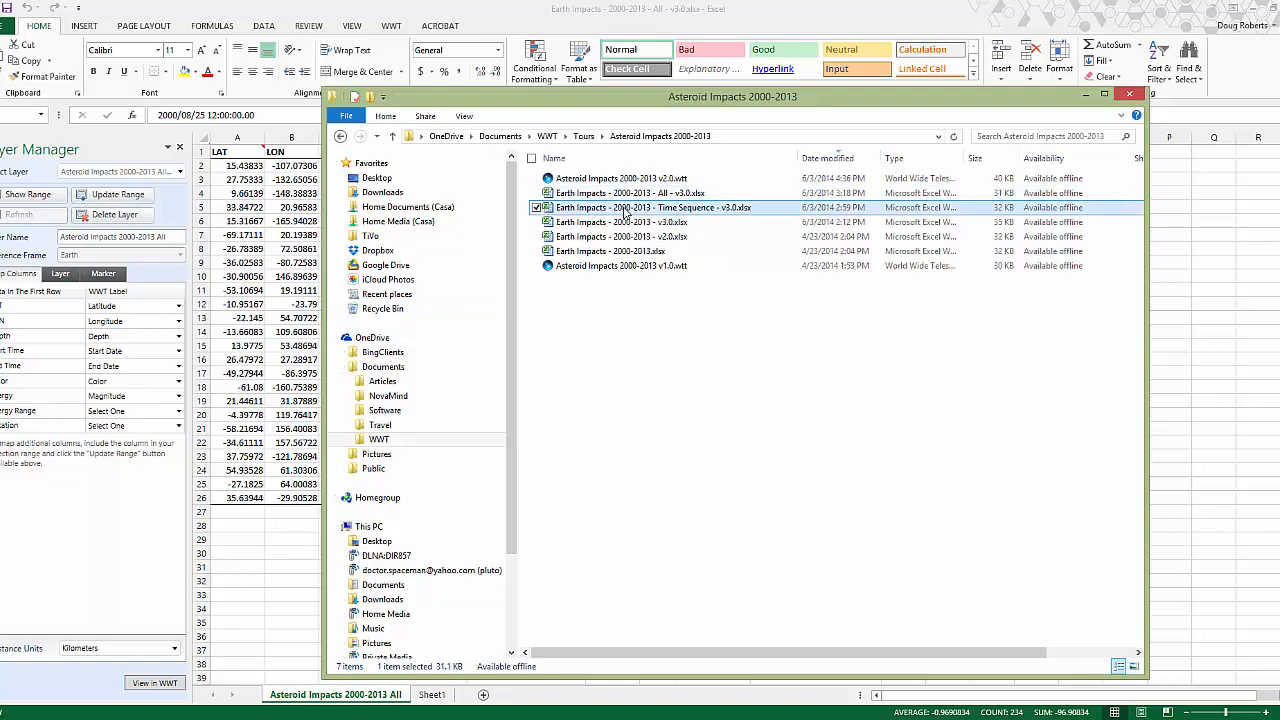
pyautogui.doubleClick(652, 206)
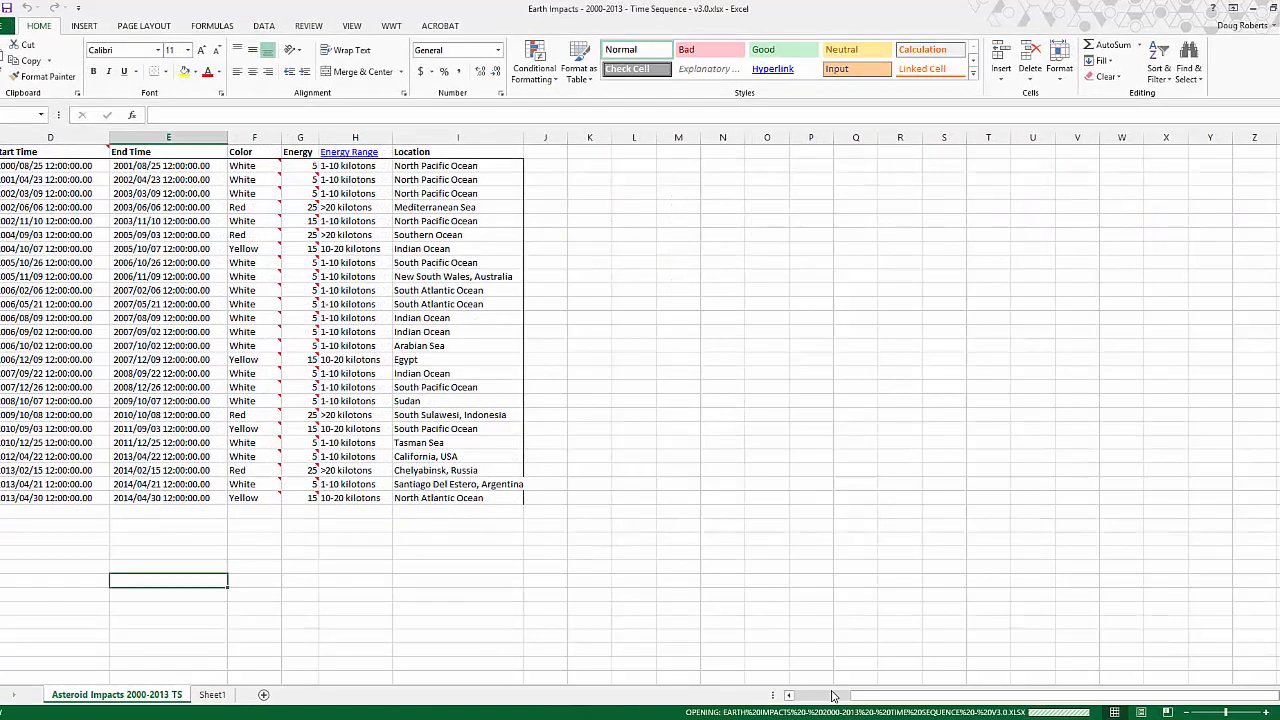
pyautogui.hscroll(-3)
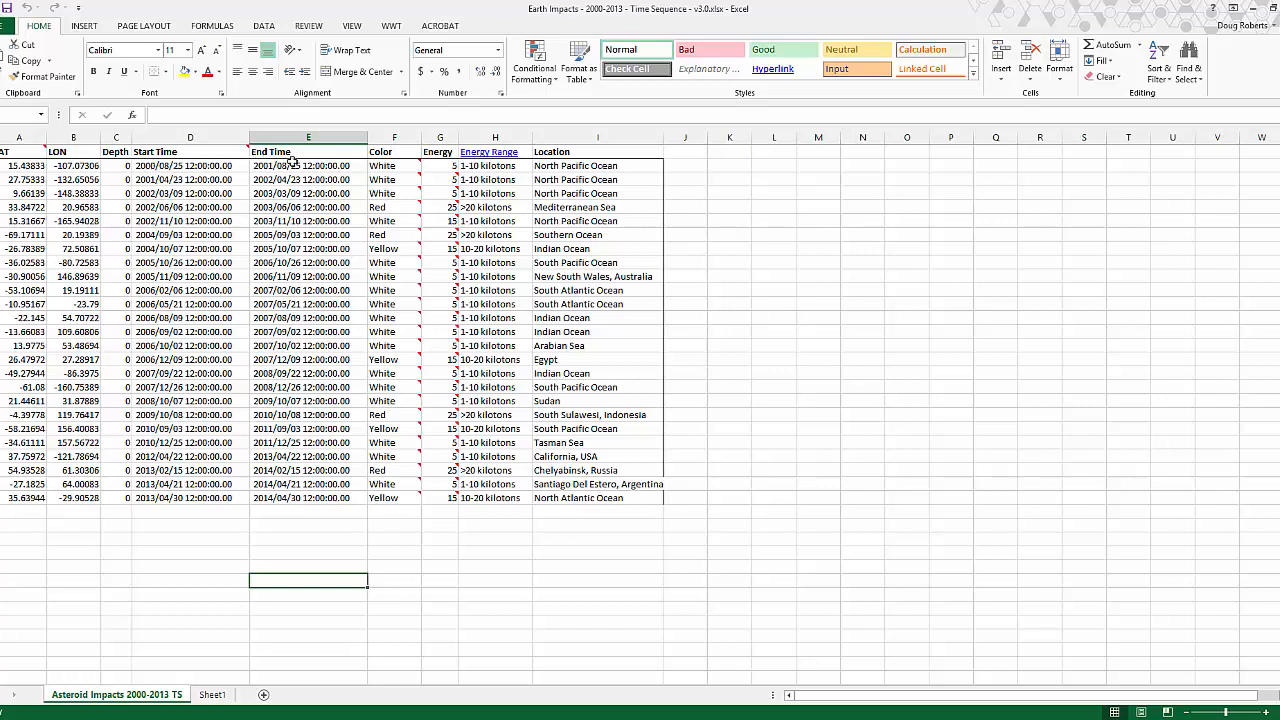
pyautogui.moveTo(148, 166)
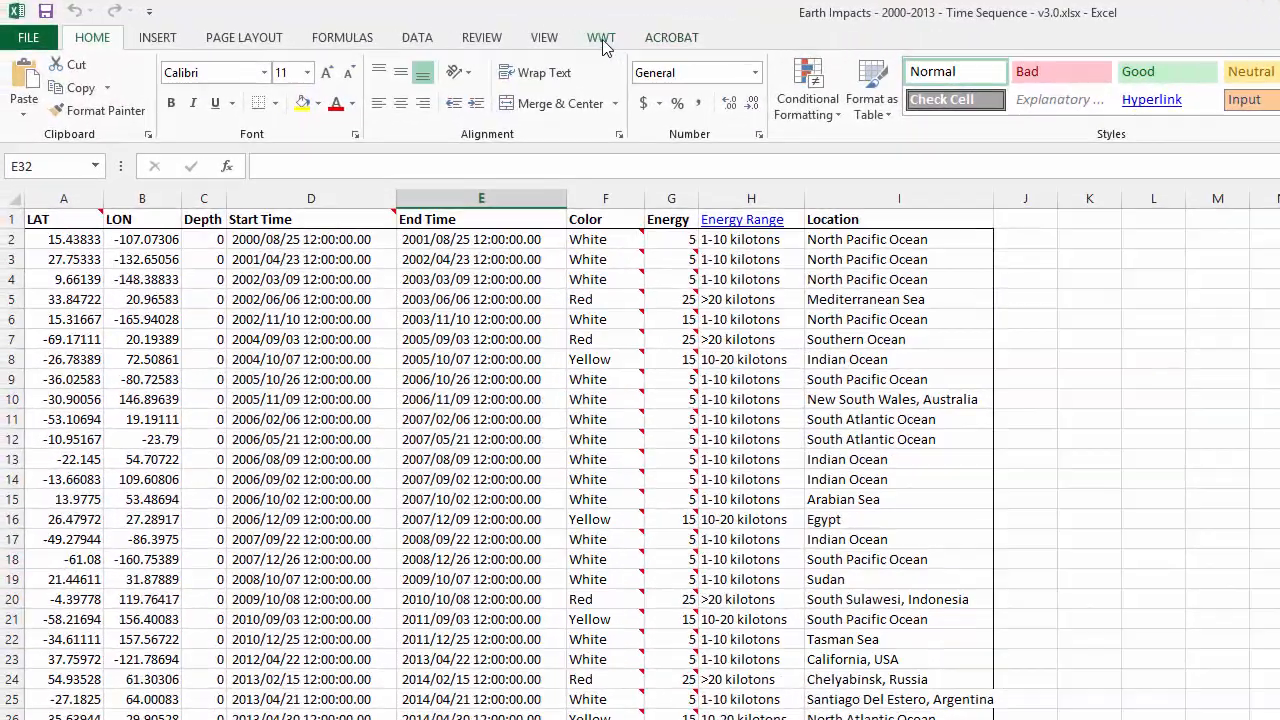
# Visualize the time-sequenced impact table as a WWT layer, then return to the always-on workbook
pyautogui.click(600, 36)
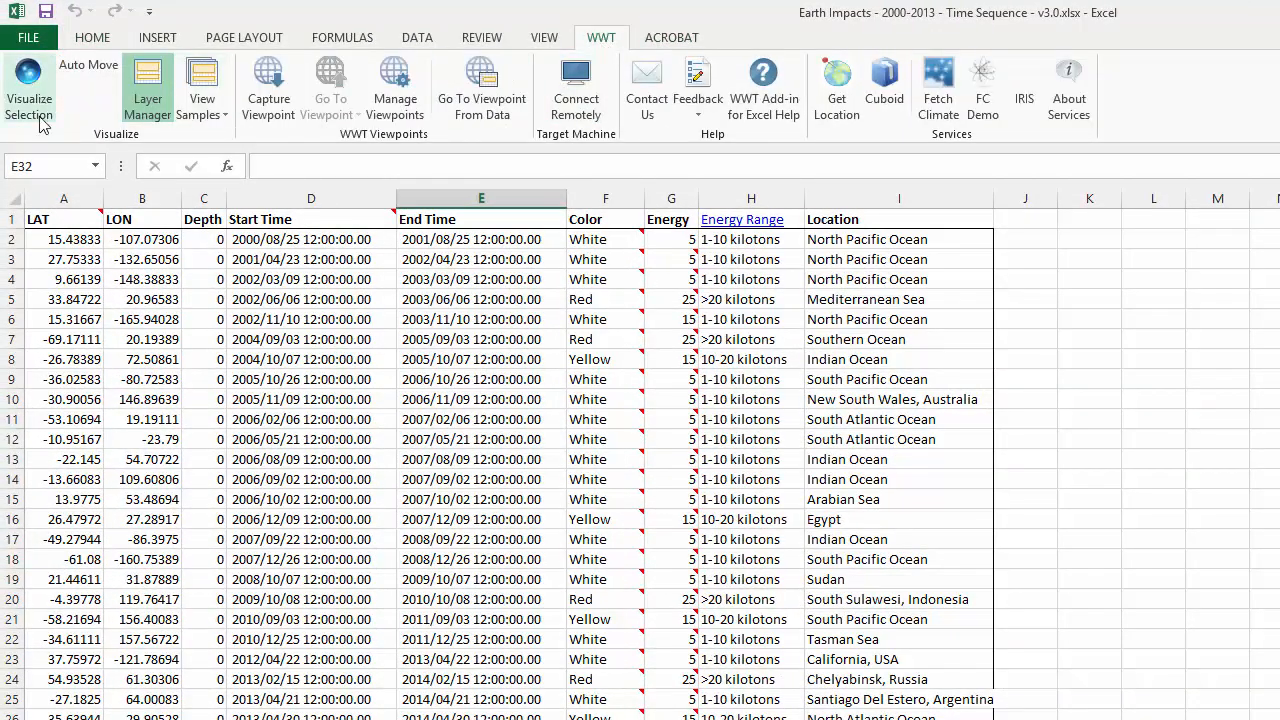
pyautogui.click(64, 260)
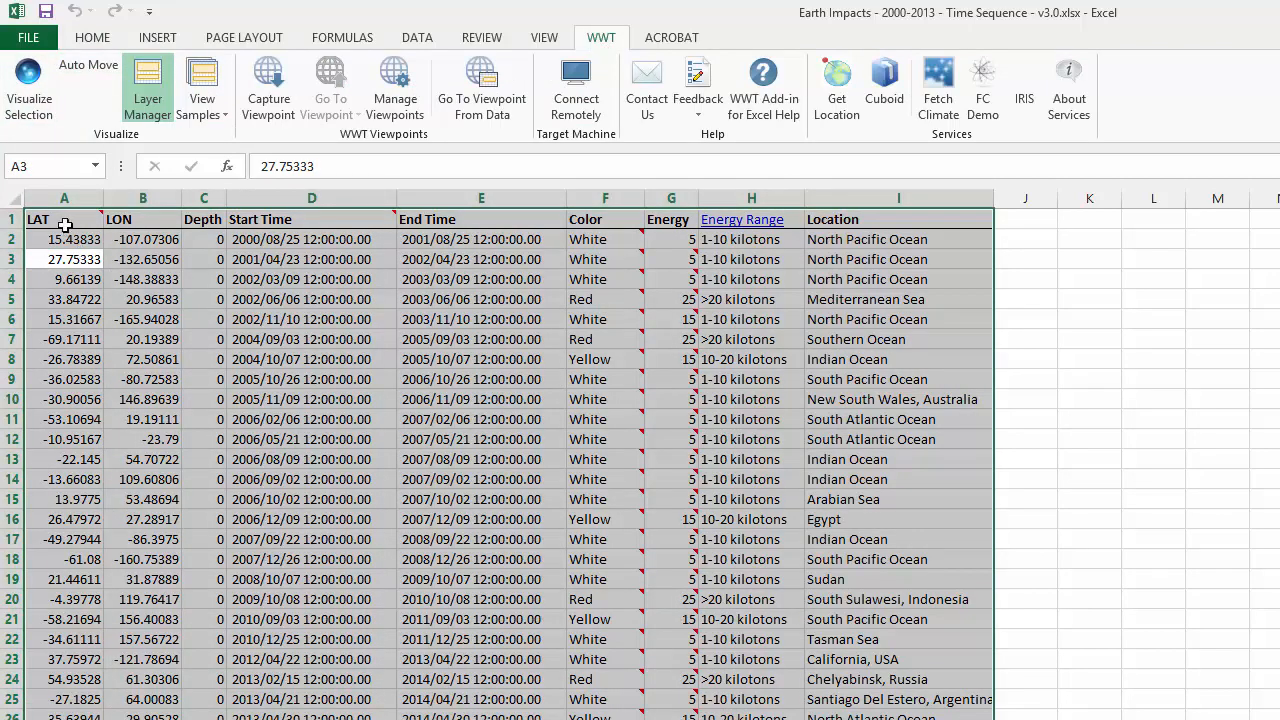
pyautogui.click(148, 88)
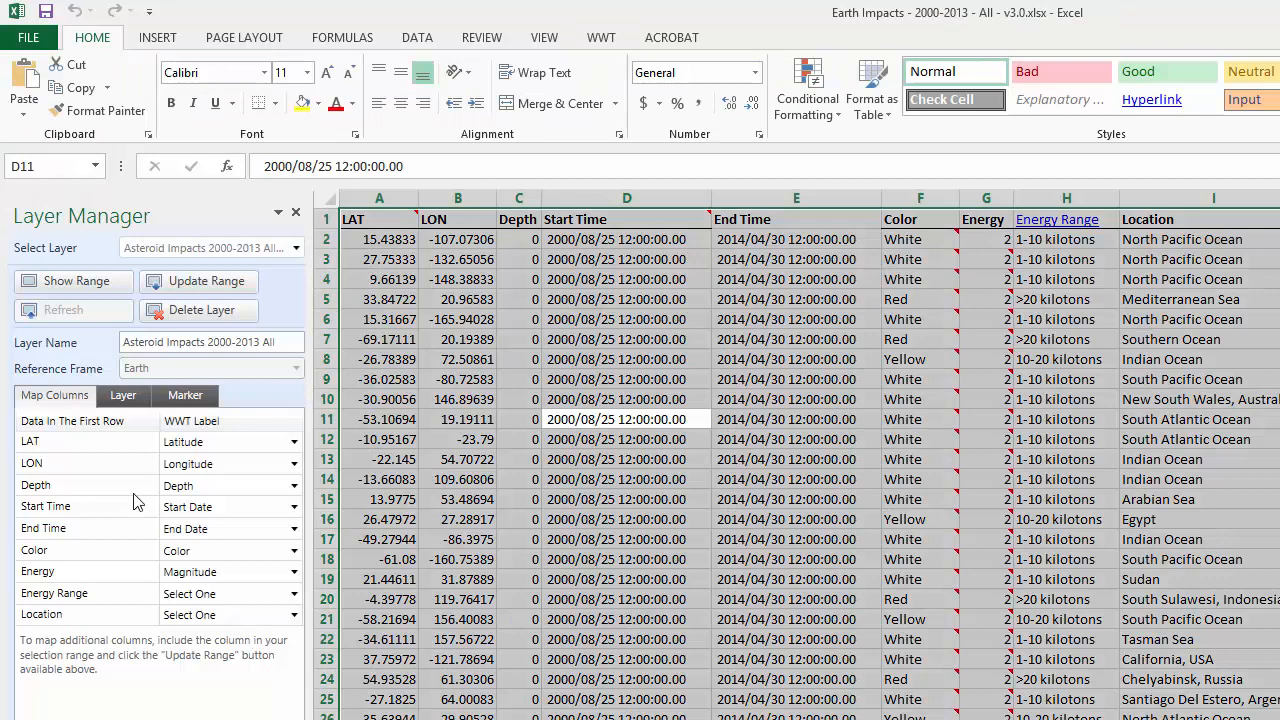
pyautogui.moveTo(252, 604)
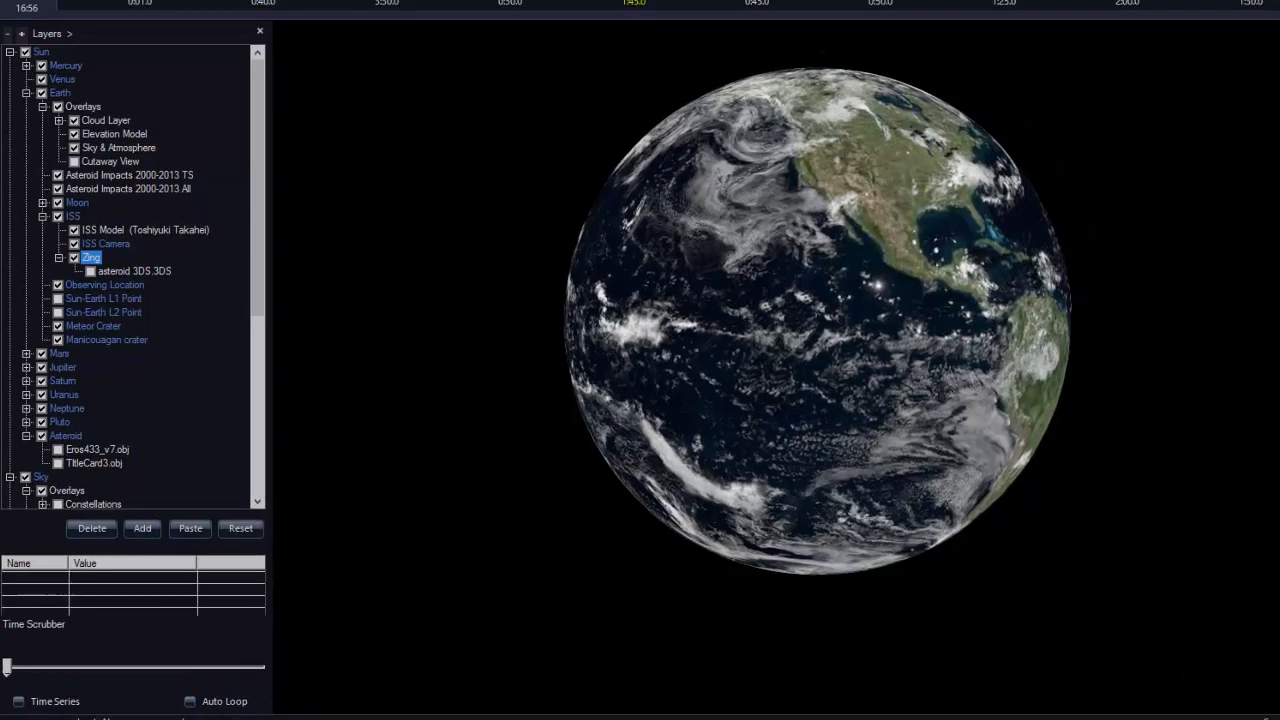
# Show the timeline of the Impacts 2000-13 tour slide
pyautogui.rightClick(488, 90)
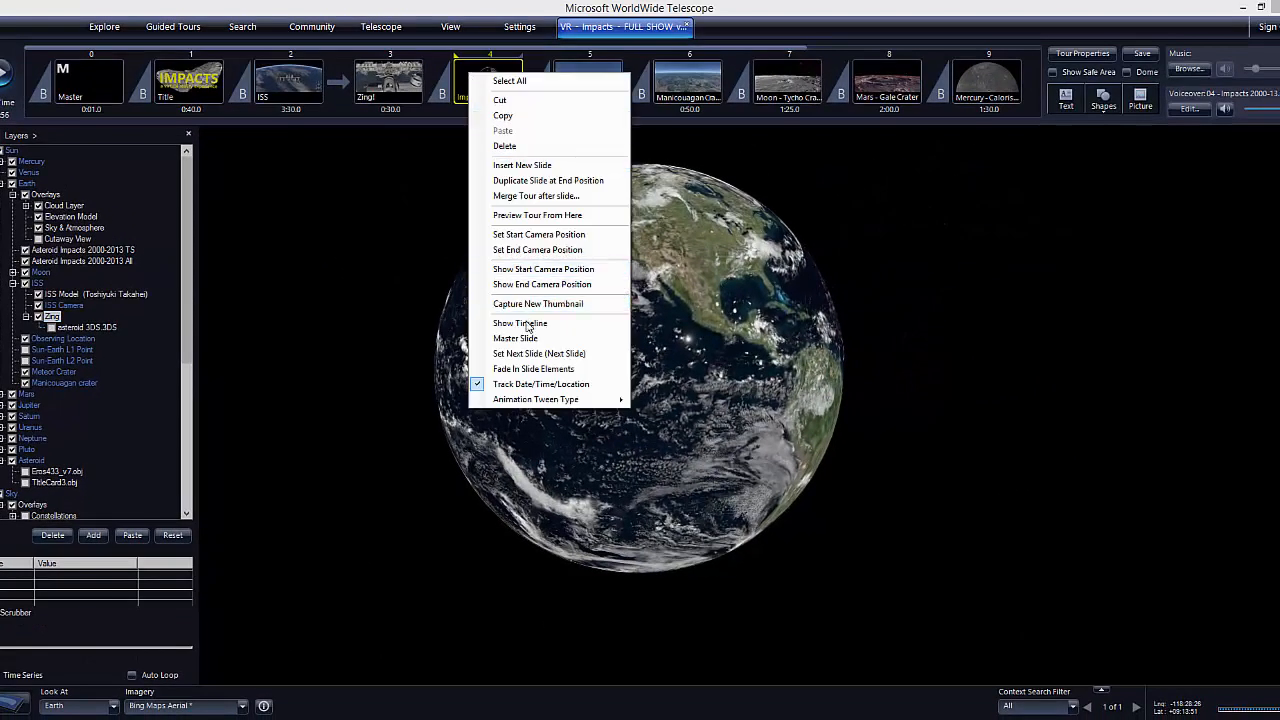
pyautogui.click(520, 324)
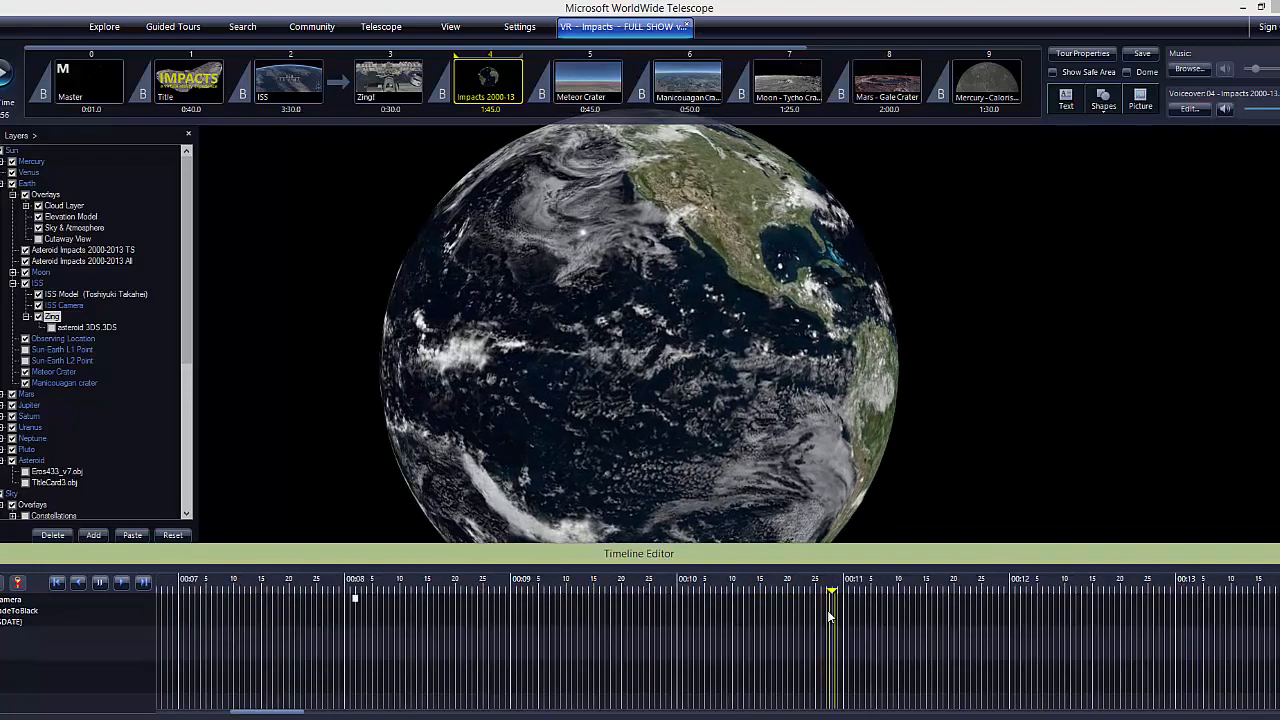
pyautogui.moveTo(756, 294)
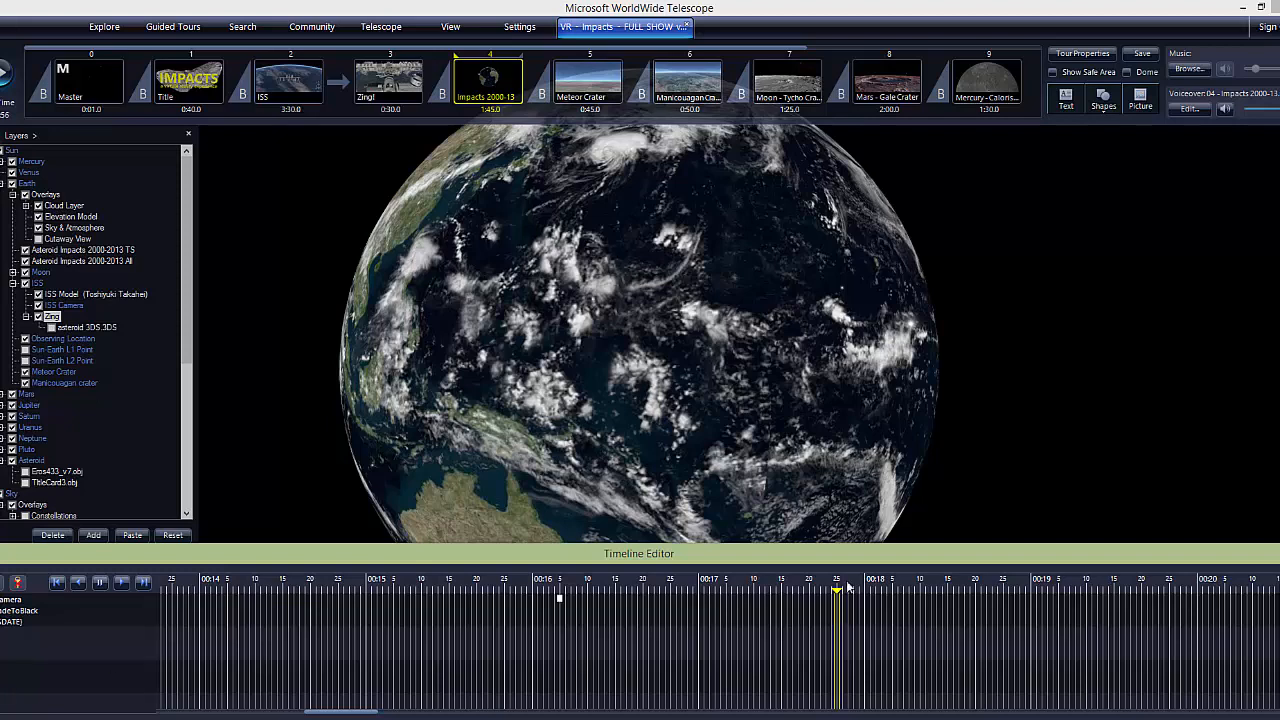
# Scroll the Timeline Editor toward the keyframe stack near the 40-second mark
pyautogui.hscroll(3)
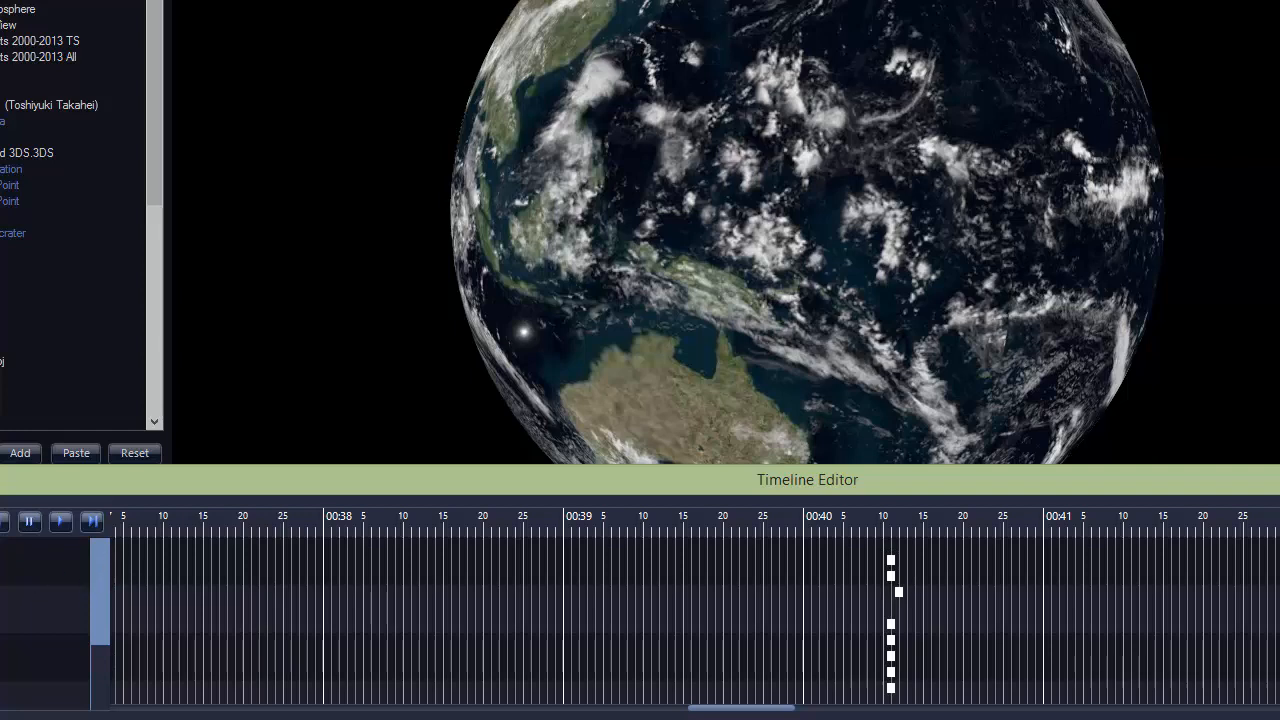
pyautogui.moveTo(908, 598)
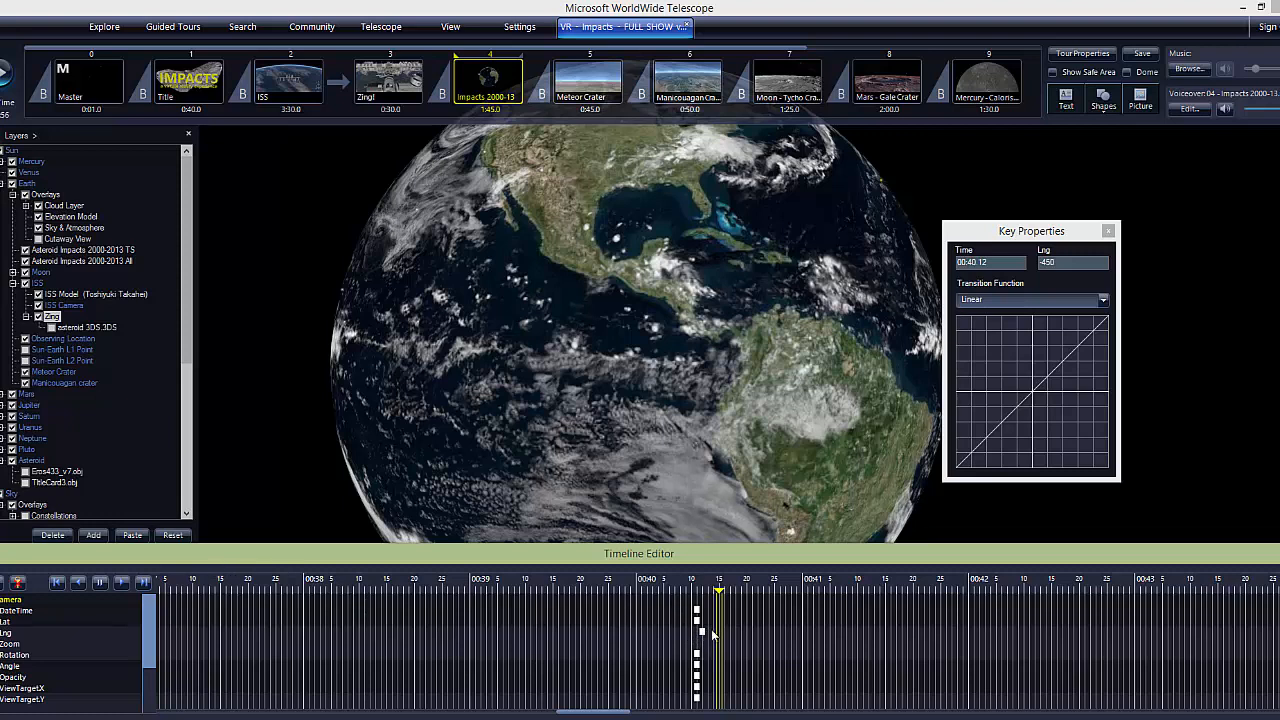
pyautogui.moveTo(200, 660)
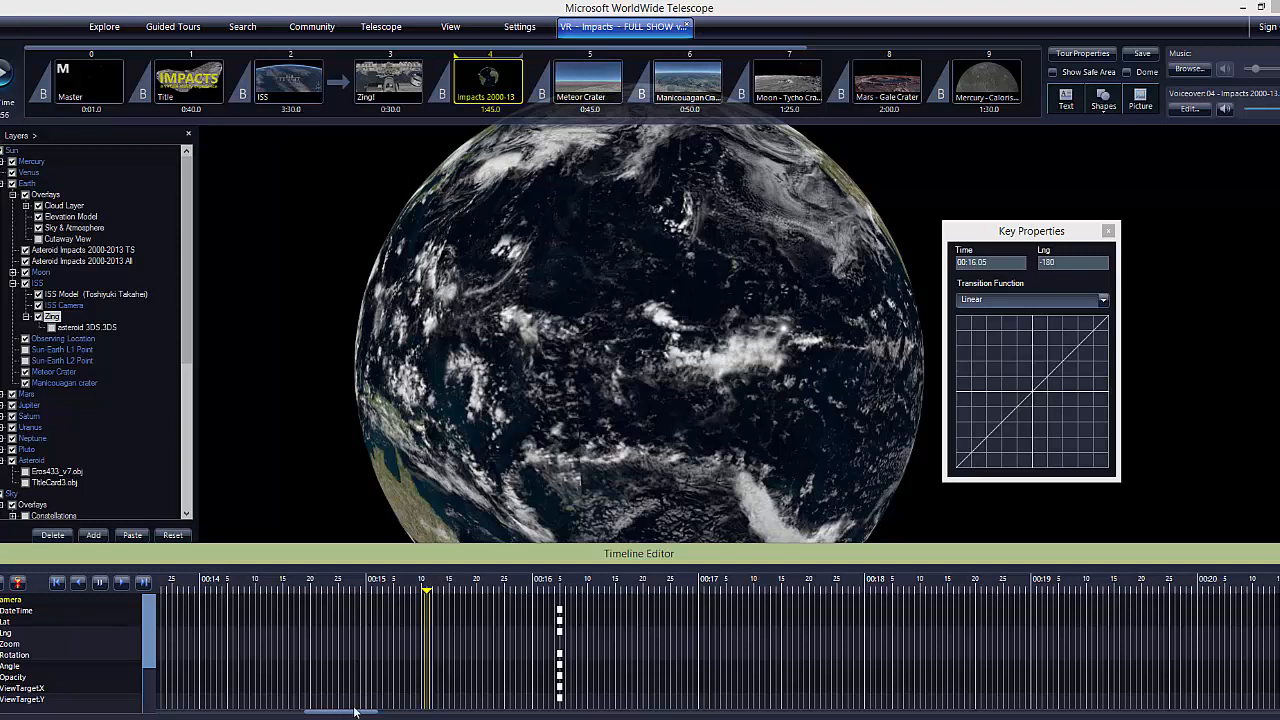
pyautogui.moveTo(108, 636)
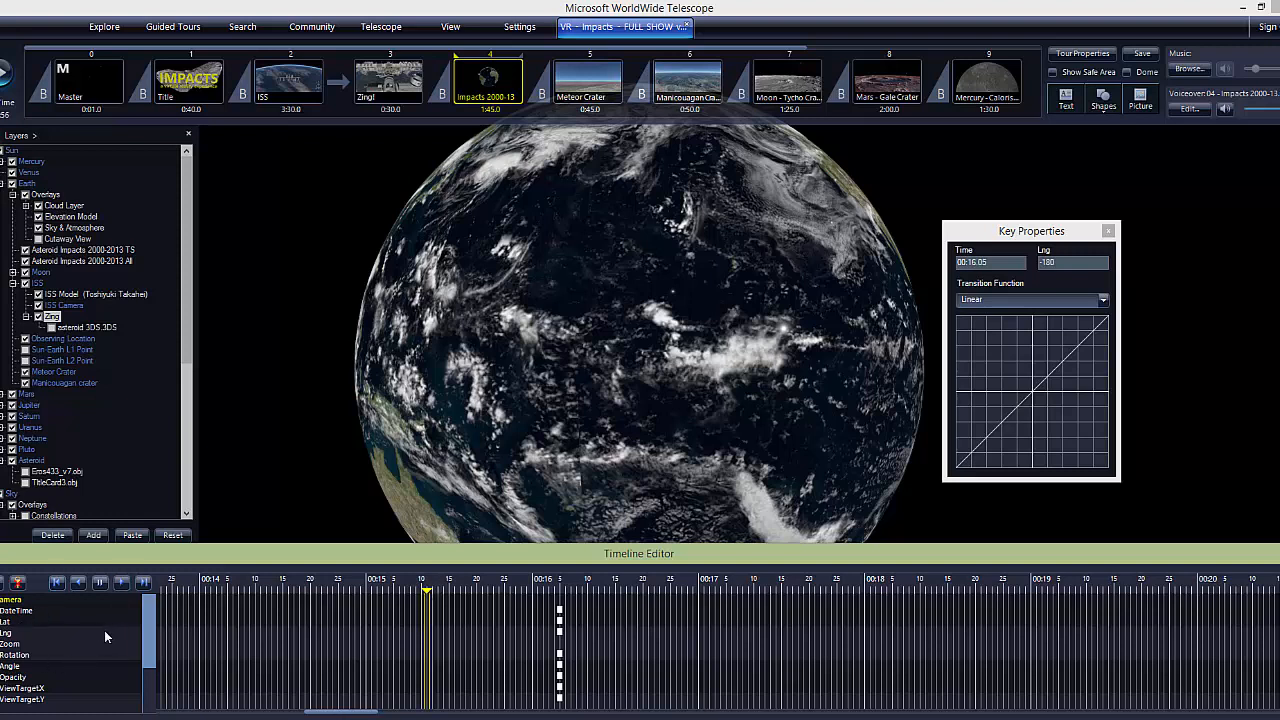
pyautogui.moveTo(212, 636)
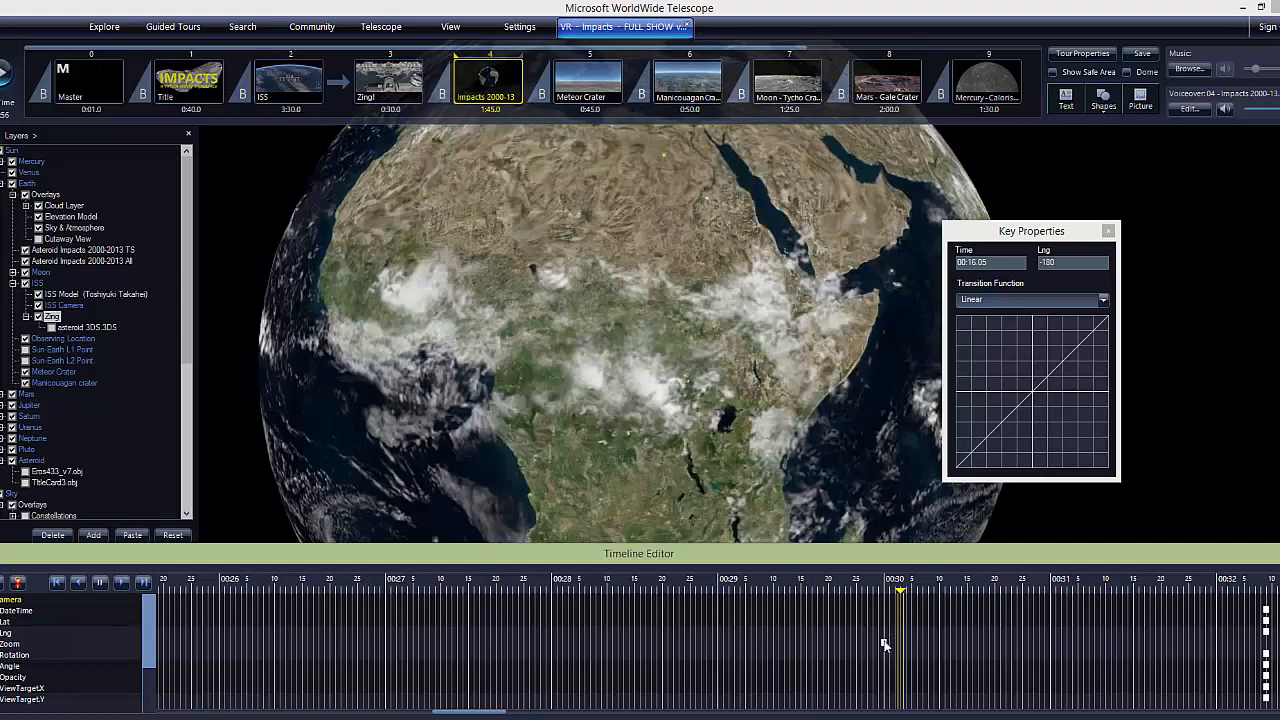
# Review zoom keyframes 65 at 00:30 and 150 at 01:00, previewing the zoomed-out globe
pyautogui.click(896, 648)
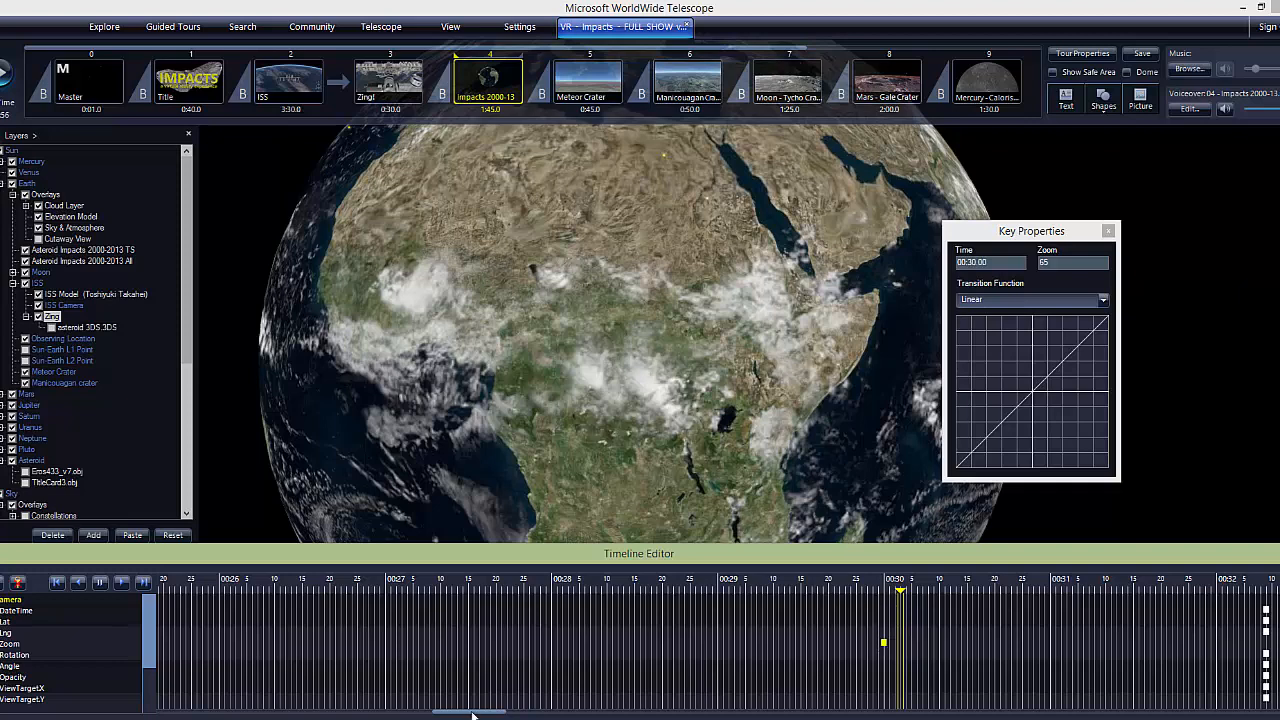
pyautogui.hscroll(3)
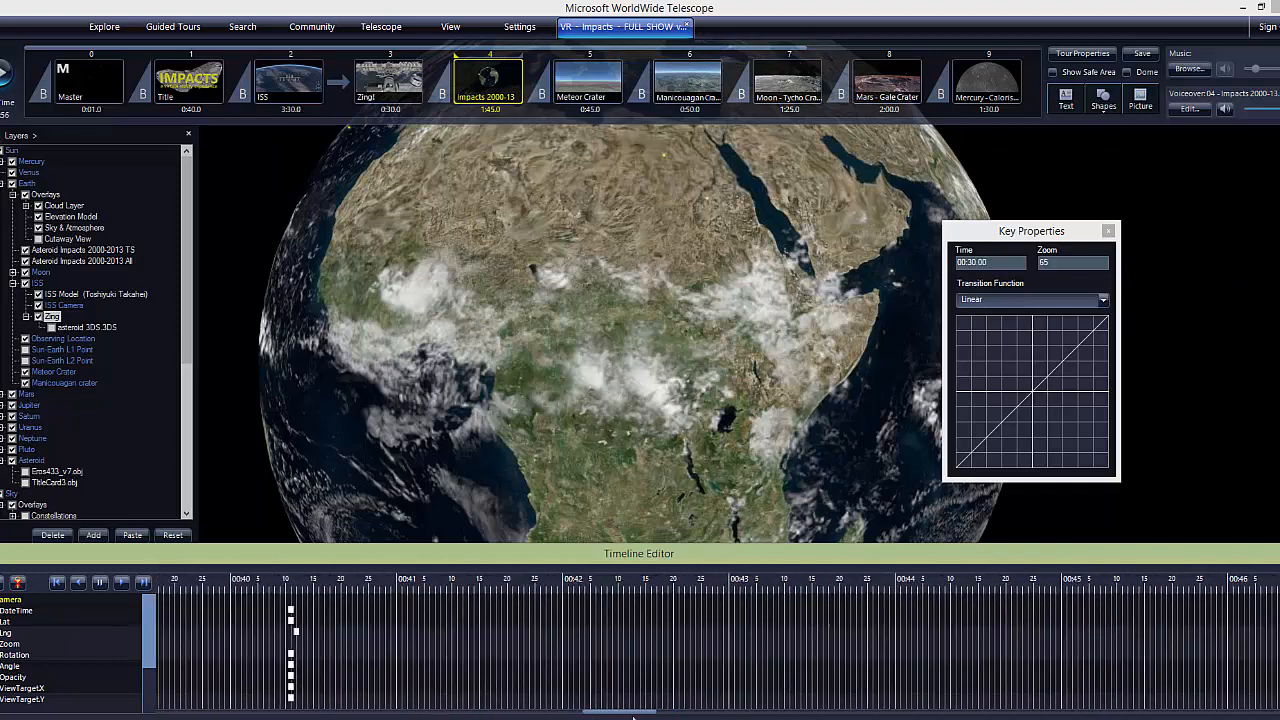
pyautogui.hscroll(3)
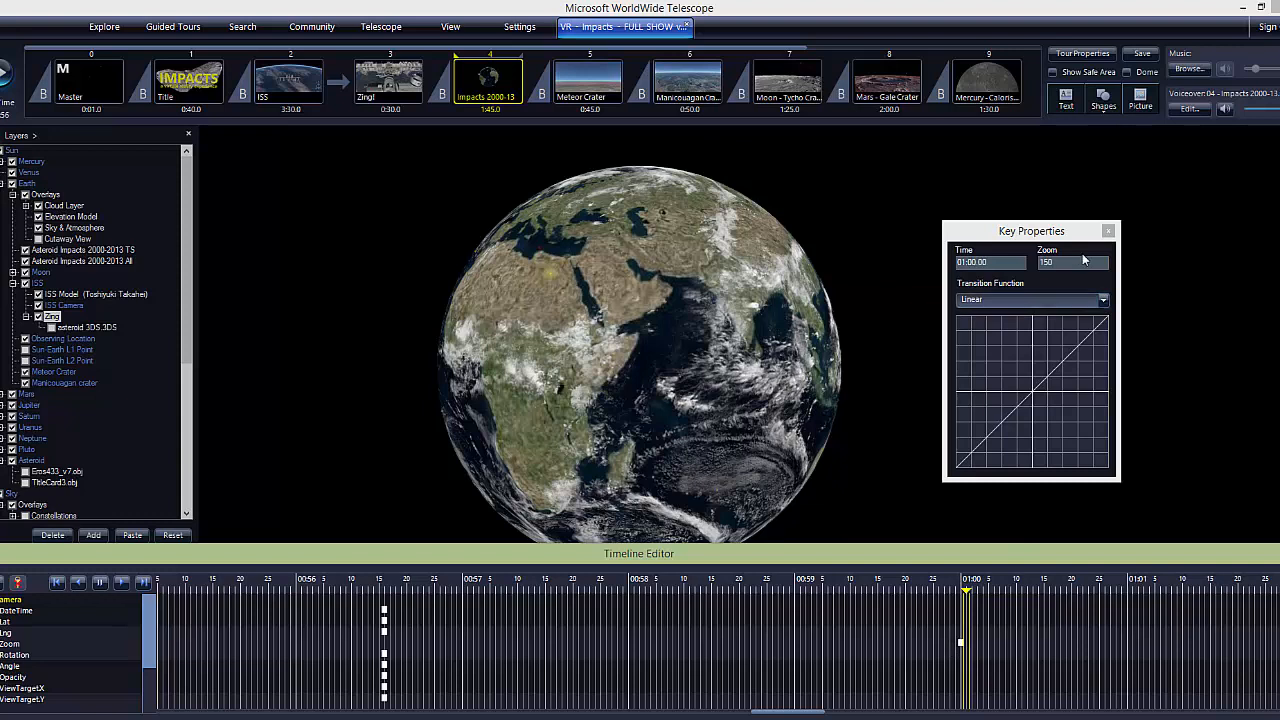
pyautogui.moveTo(1076, 292)
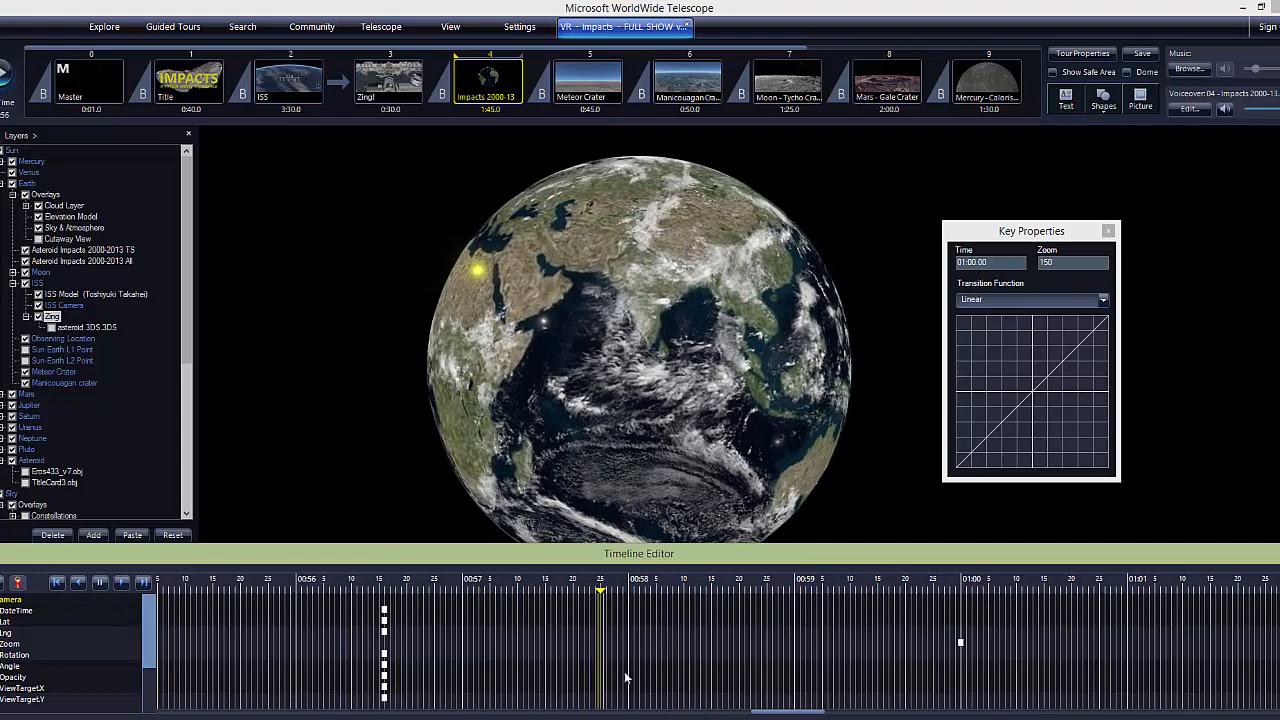
pyautogui.click(800, 590)
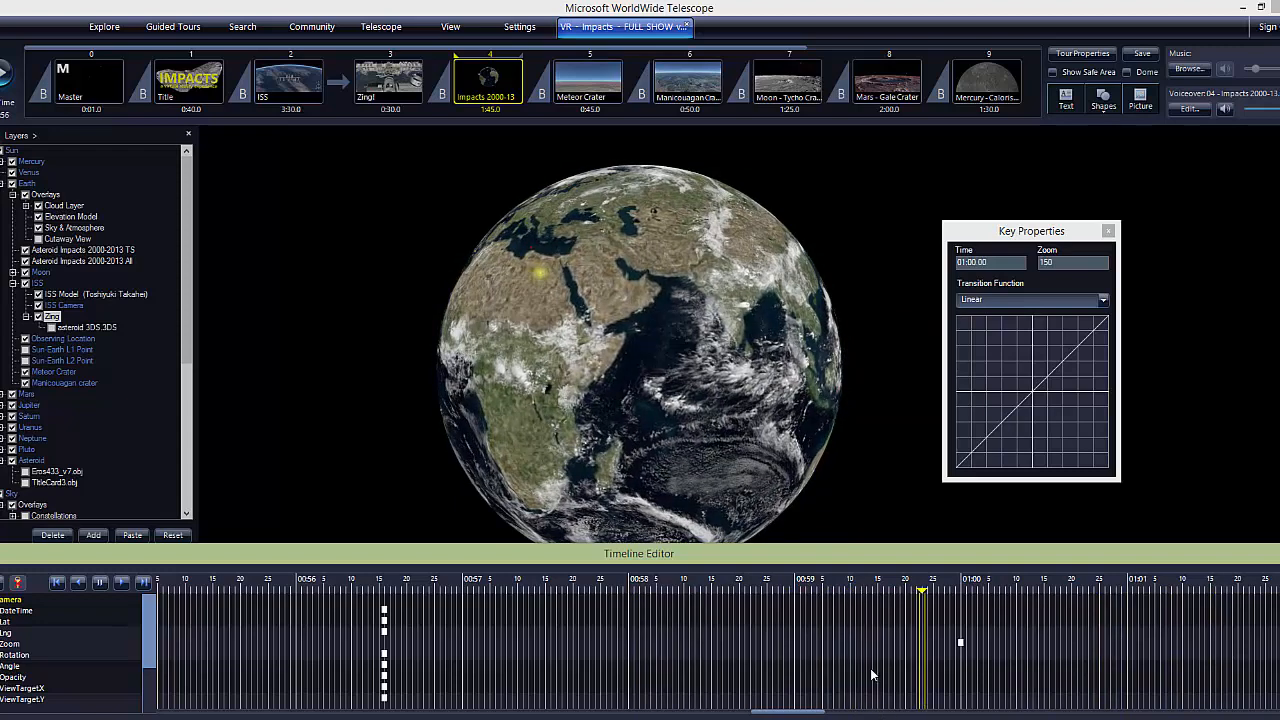
pyautogui.moveTo(872, 676)
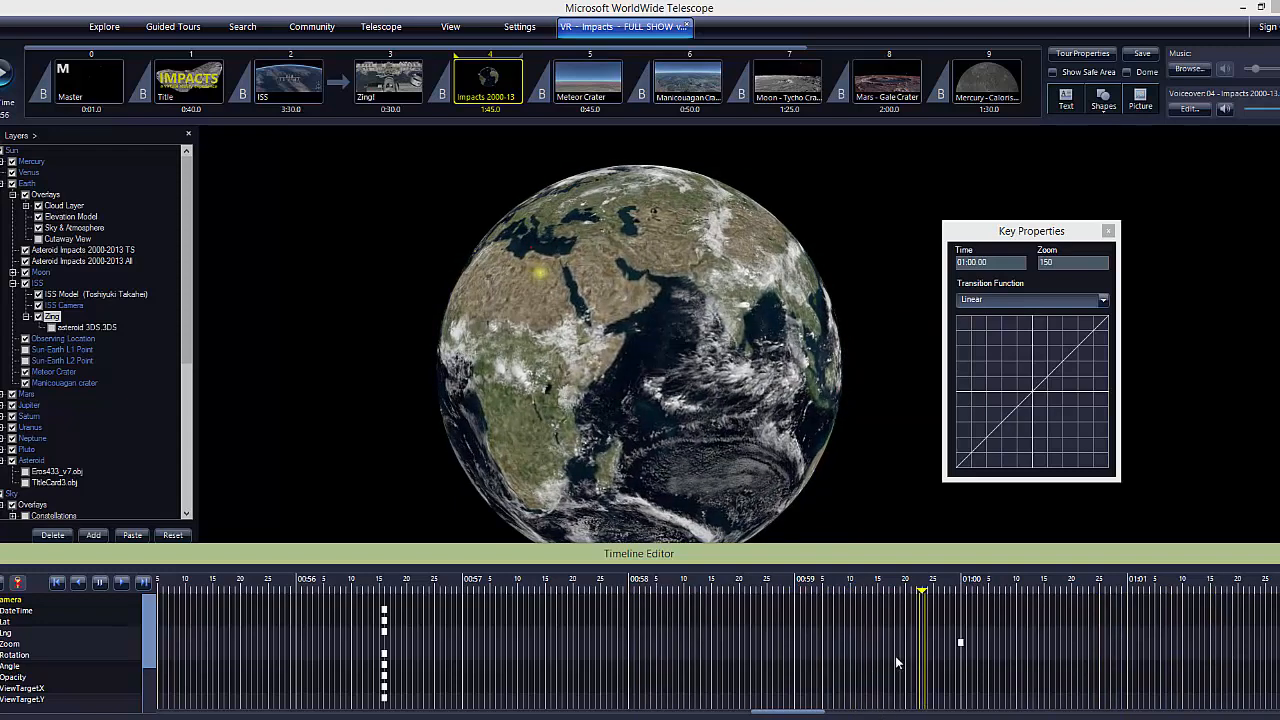